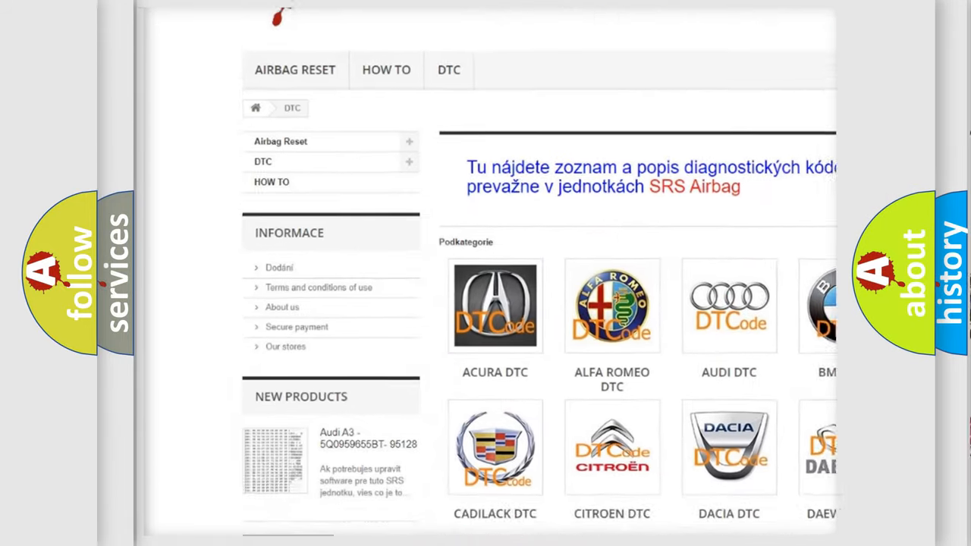
scroll(down, 3)
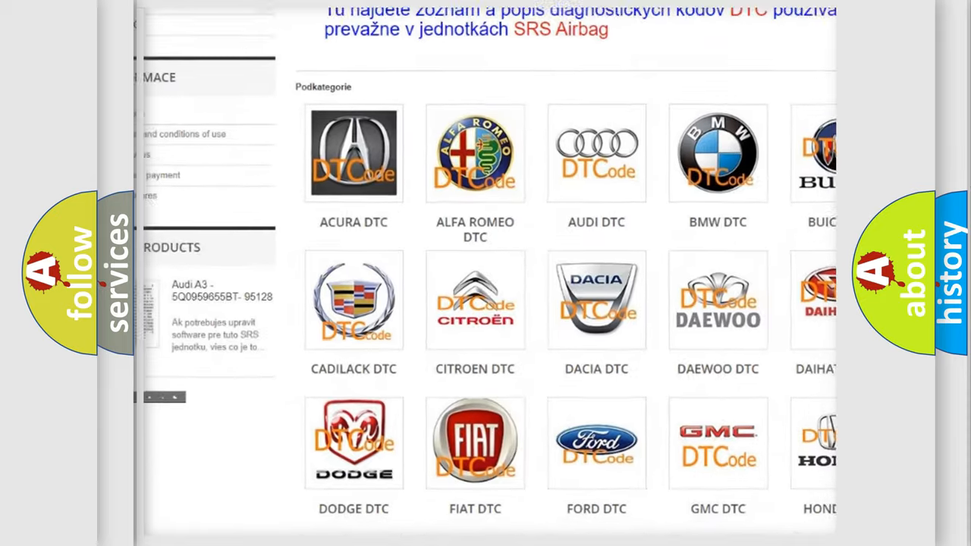
scroll(down, 3)
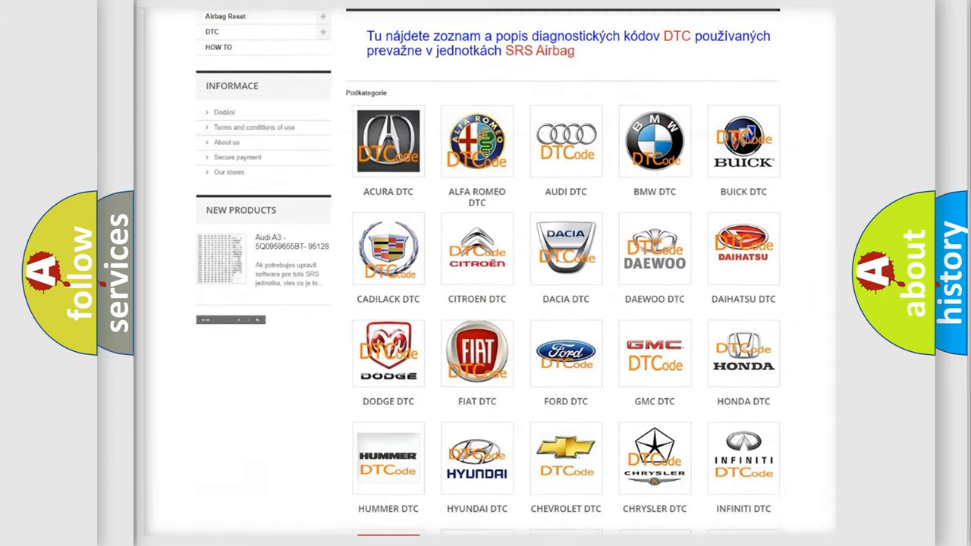
scroll(down, 3)
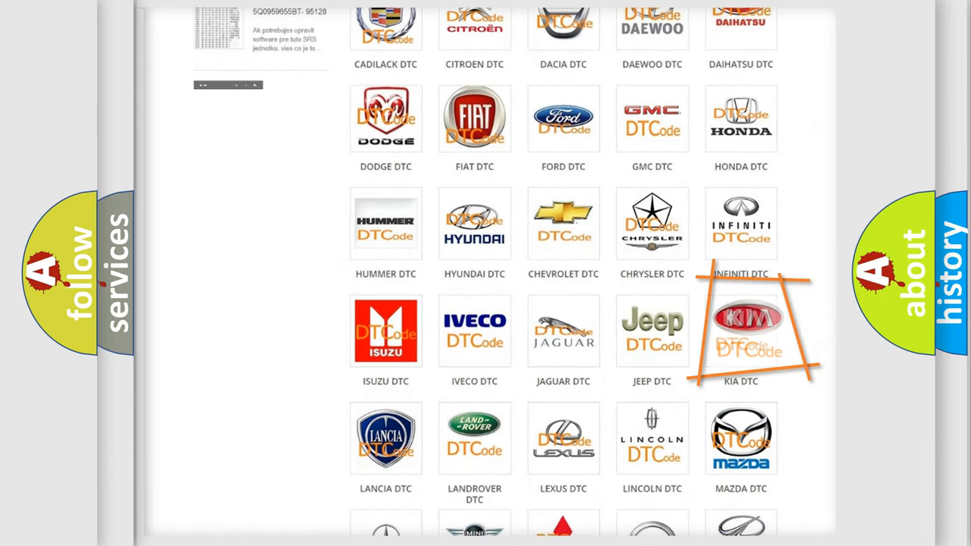